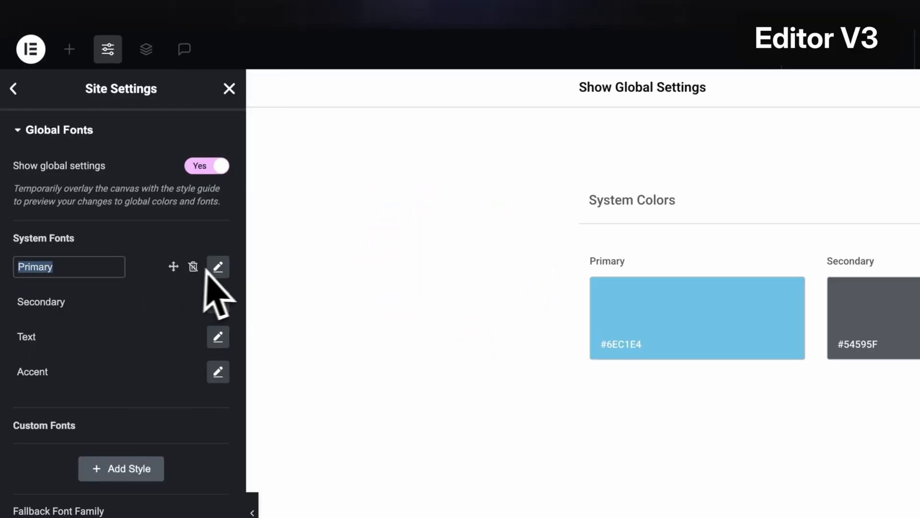
- Adjust the Text system font entry in the site settings
{"action": "left_click", "coordinate": [218, 266]}
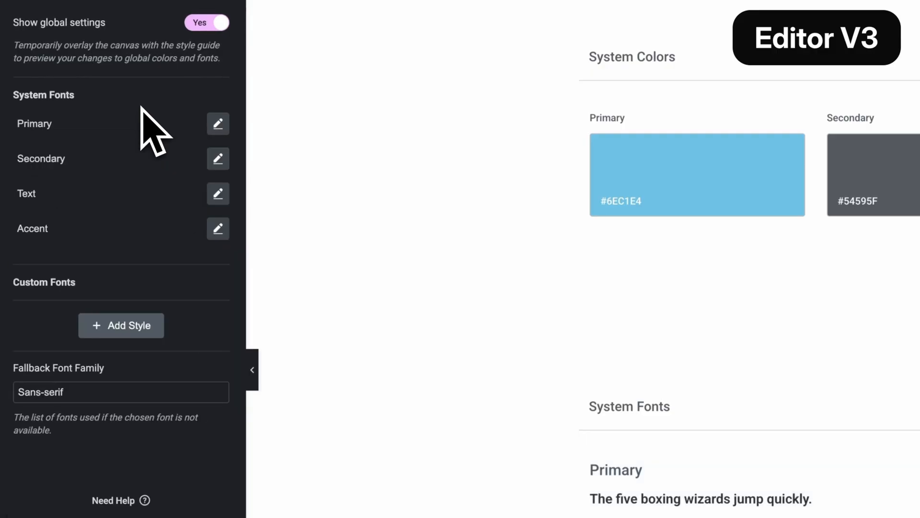
{"action": "double_click", "coordinate": [26, 193]}
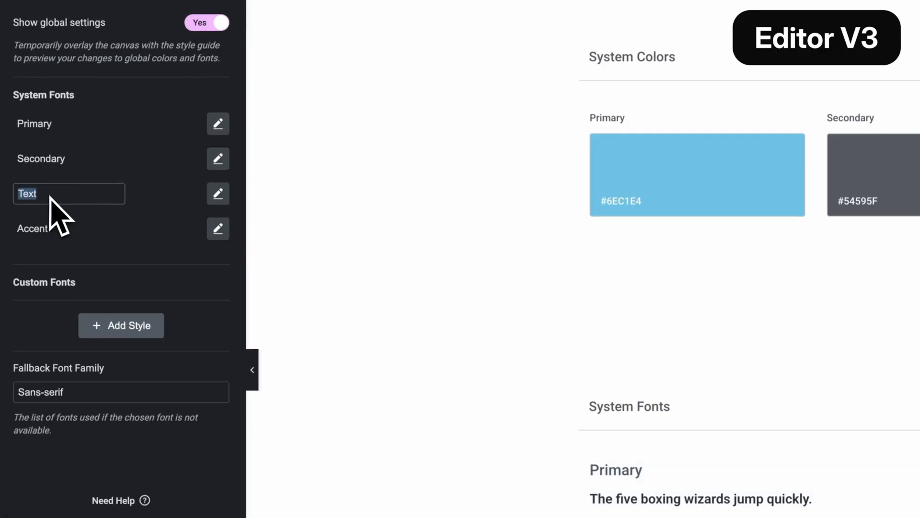
{"action": "left_click", "coordinate": [217, 194]}
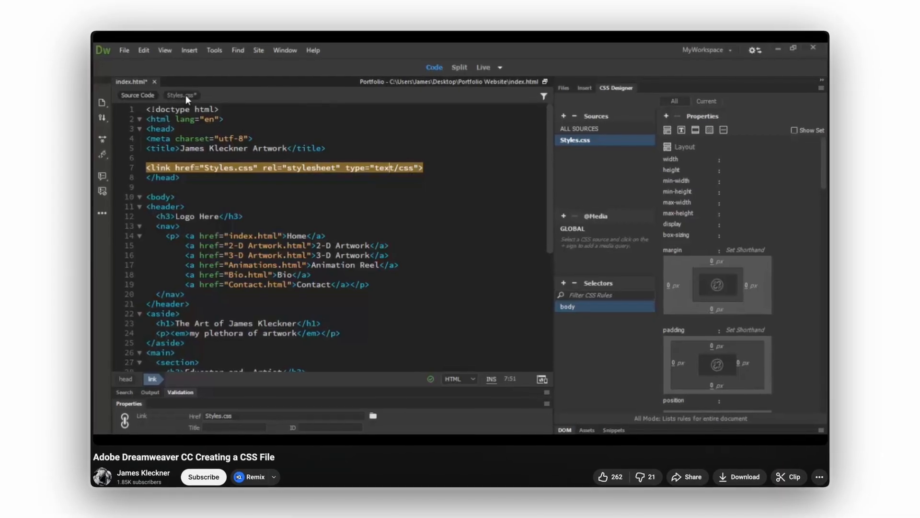
{"action": "left_click", "coordinate": [180, 95]}
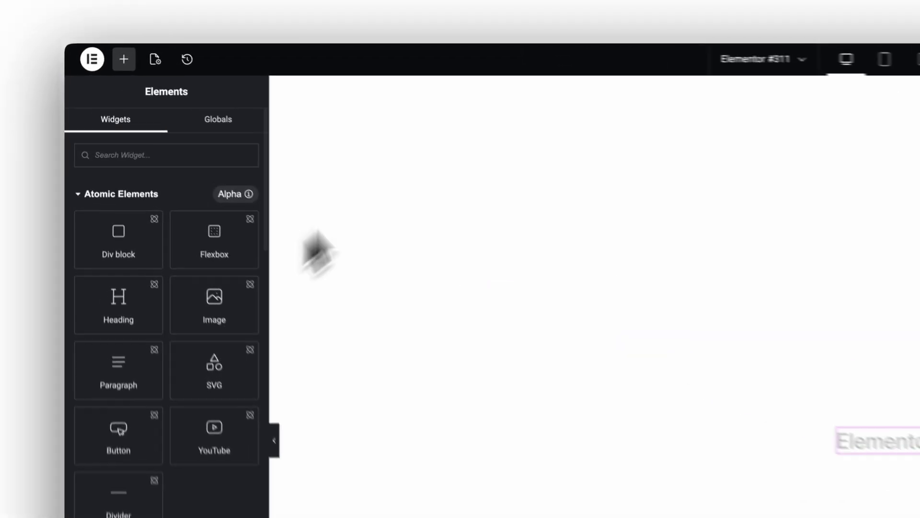
- Give the 'Elementor Editor V4' heading the class 'title'
{"action": "left_click", "coordinate": [875, 441]}
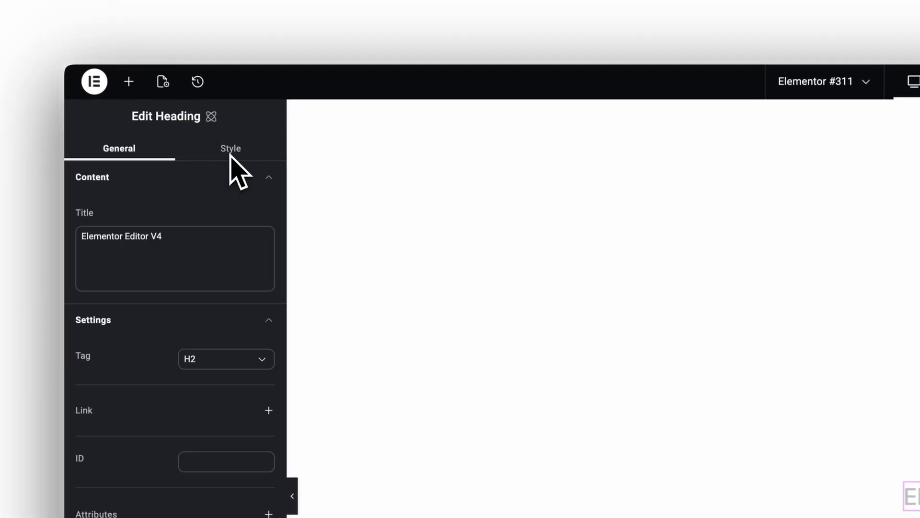
{"action": "left_click", "coordinate": [230, 149]}
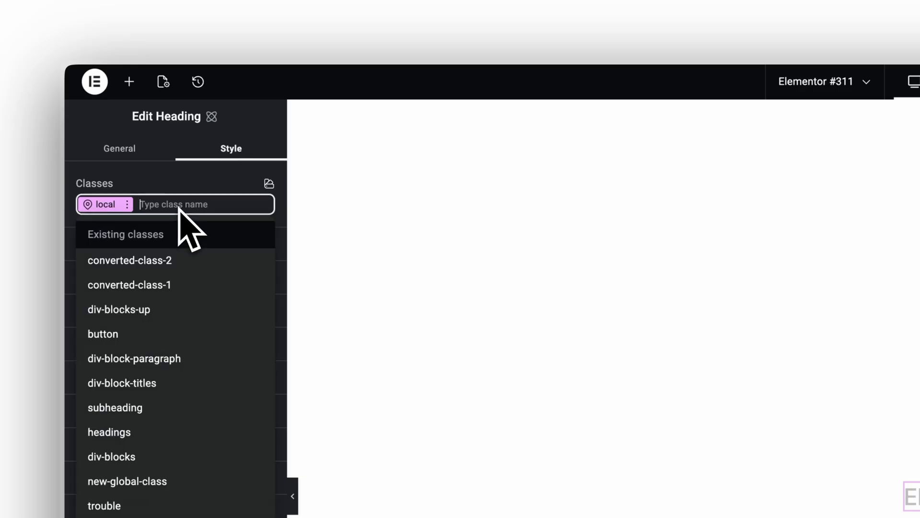
{"action": "type", "text": "title"}
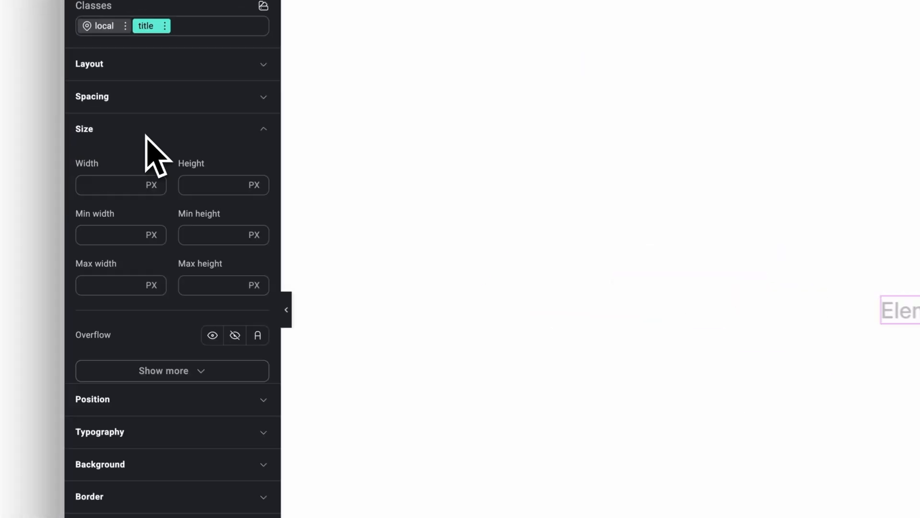
- Set the heading's Typography text colour to the green variable
{"action": "left_click", "coordinate": [228, 112]}
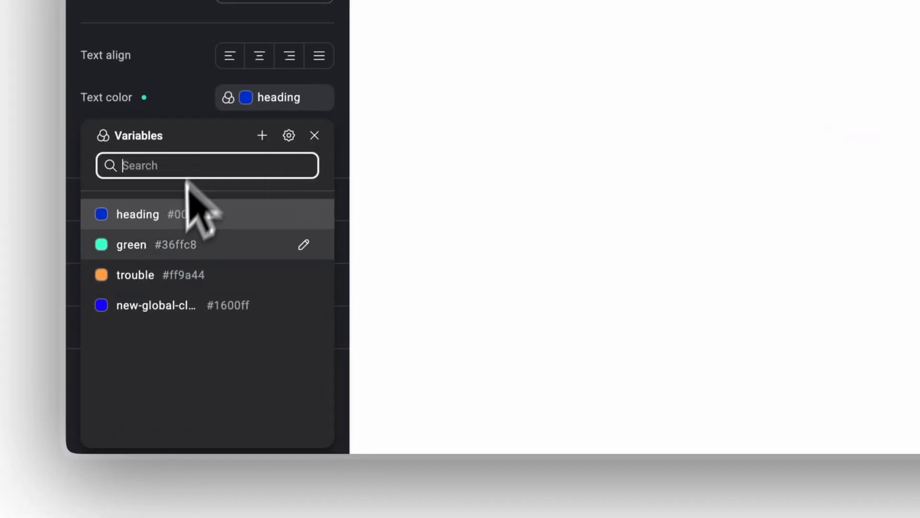
{"action": "left_click", "coordinate": [261, 135]}
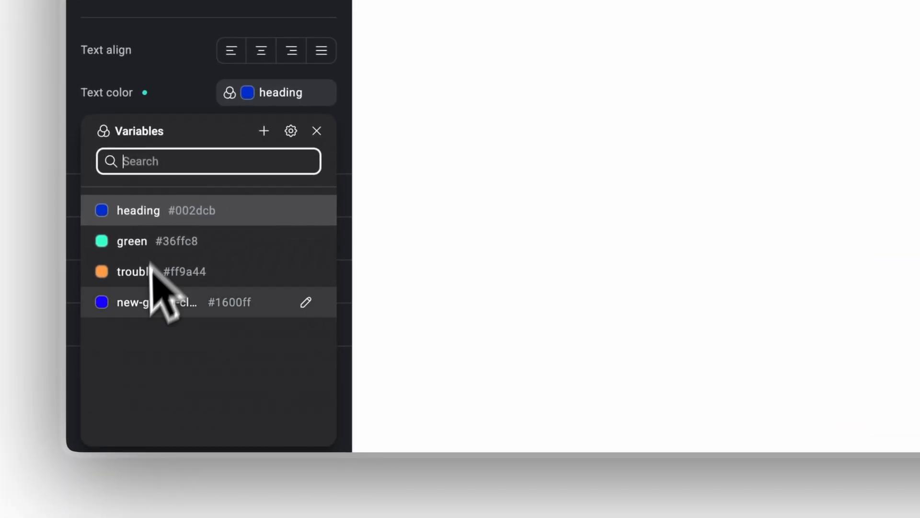
{"action": "left_click", "coordinate": [131, 241]}
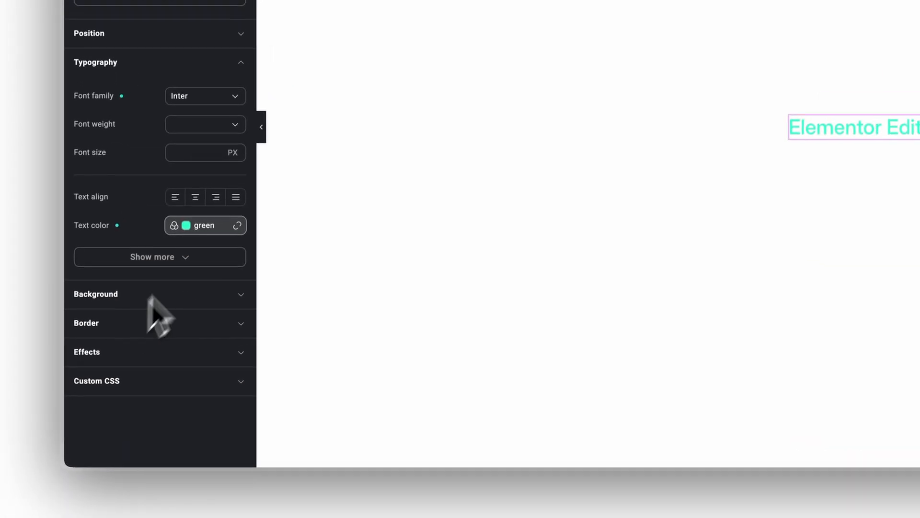
{"action": "left_click", "coordinate": [174, 225]}
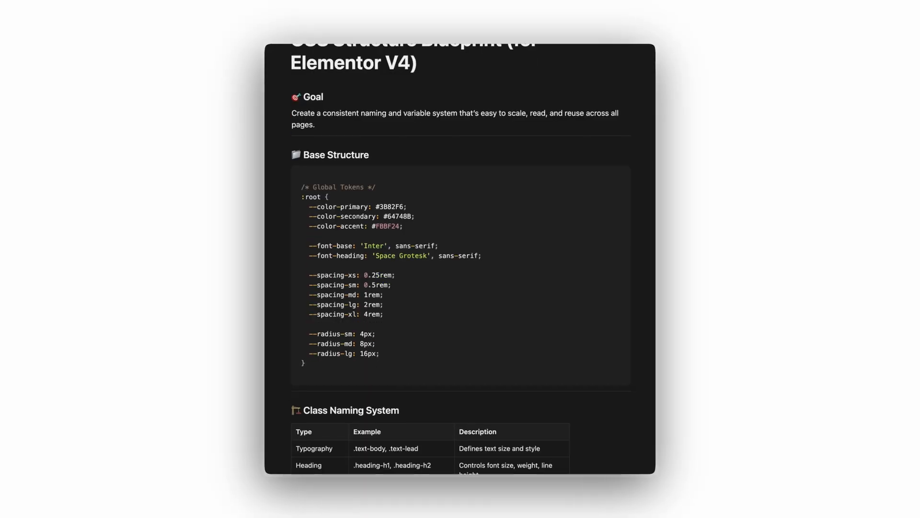
{"action": "scroll", "scroll_direction": "down", "scroll_amount": 3}
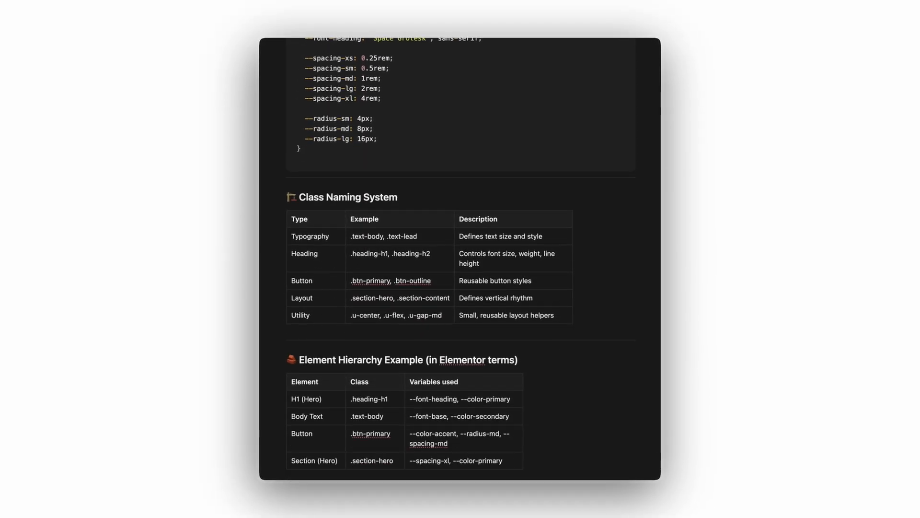
{"action": "scroll", "scroll_direction": "down", "scroll_amount": 3}
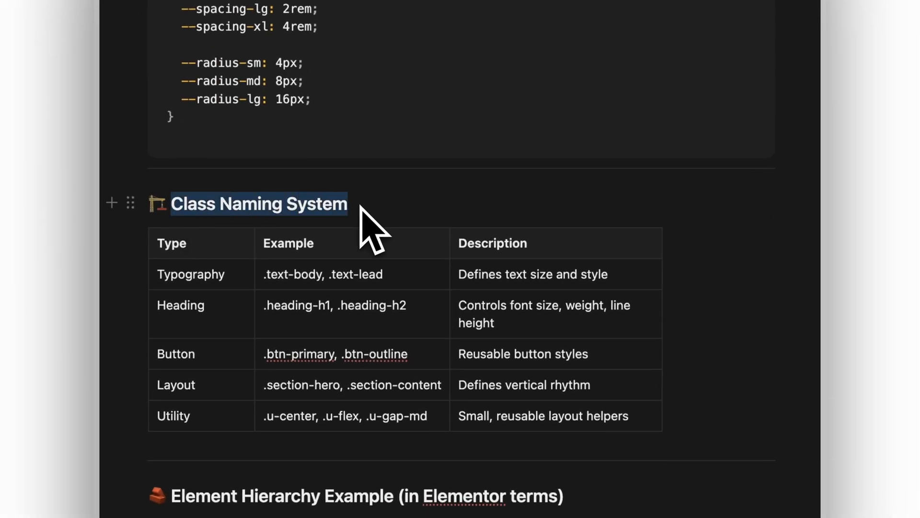
{"action": "scroll", "scroll_direction": "down", "scroll_amount": 3}
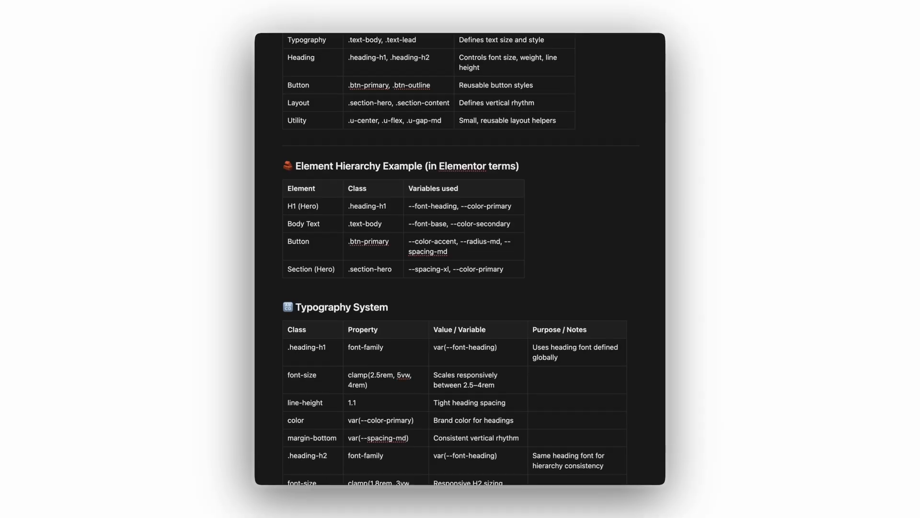
{"action": "scroll", "scroll_direction": "down", "scroll_amount": 3}
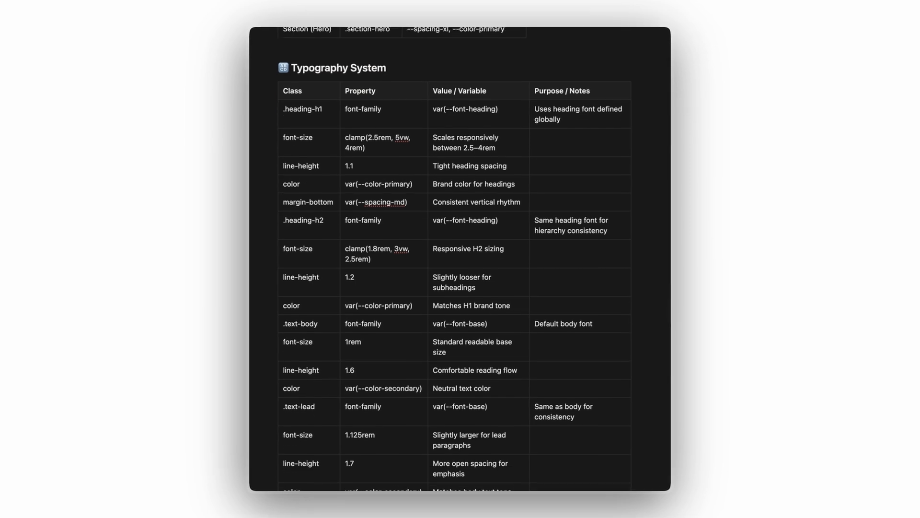